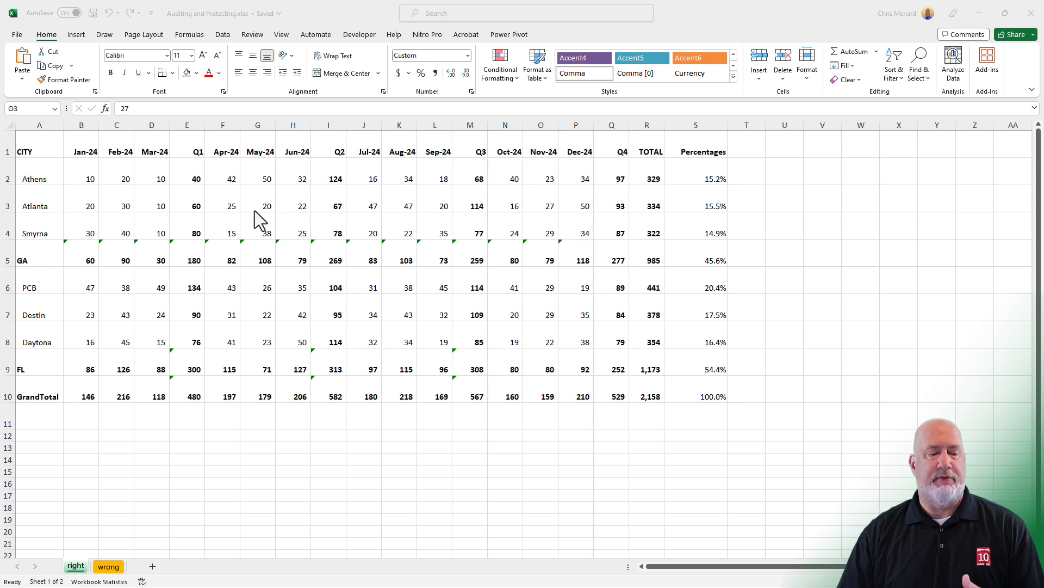
mouse_move(220, 333)
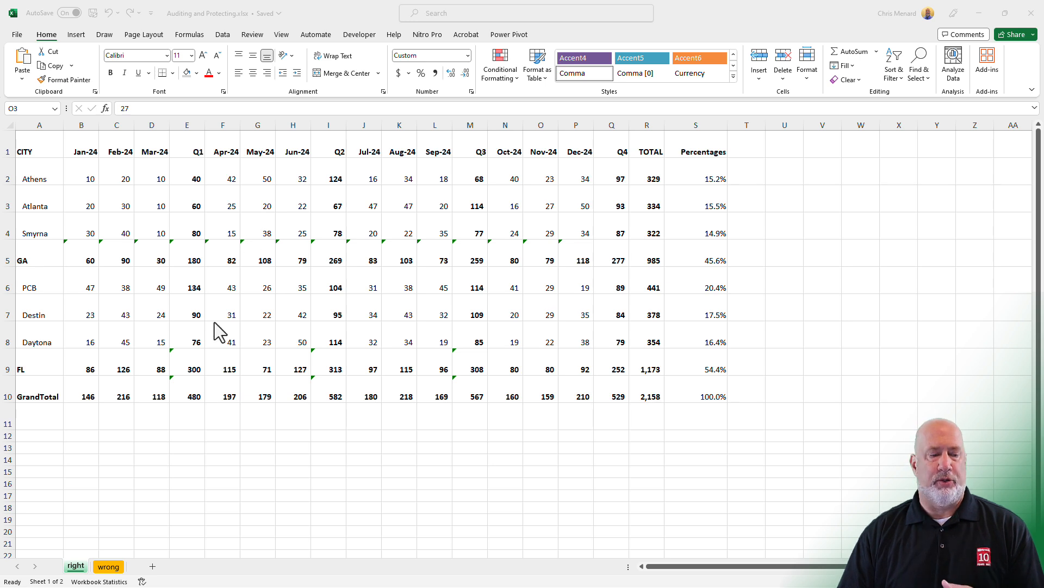
mouse_move(187, 193)
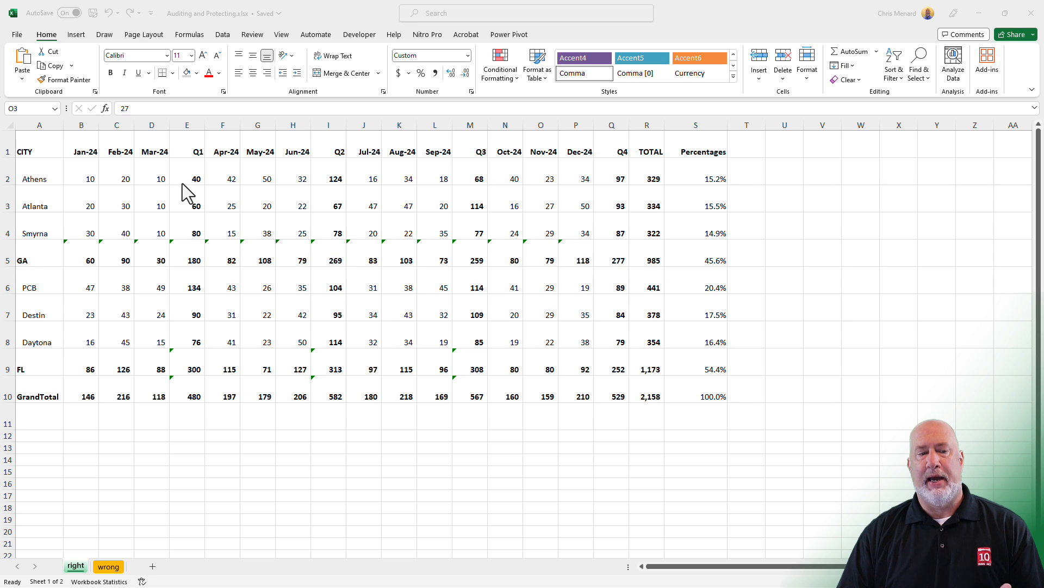
Select the formula cells via Go To Special and shade them yellow, then deselect.
left_click(186, 177)
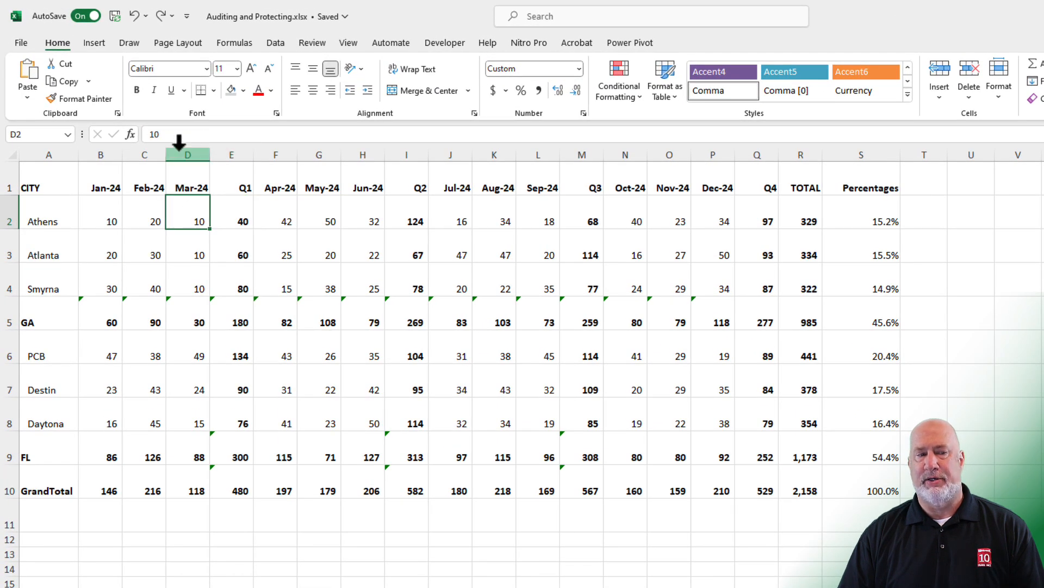
mouse_move(170, 137)
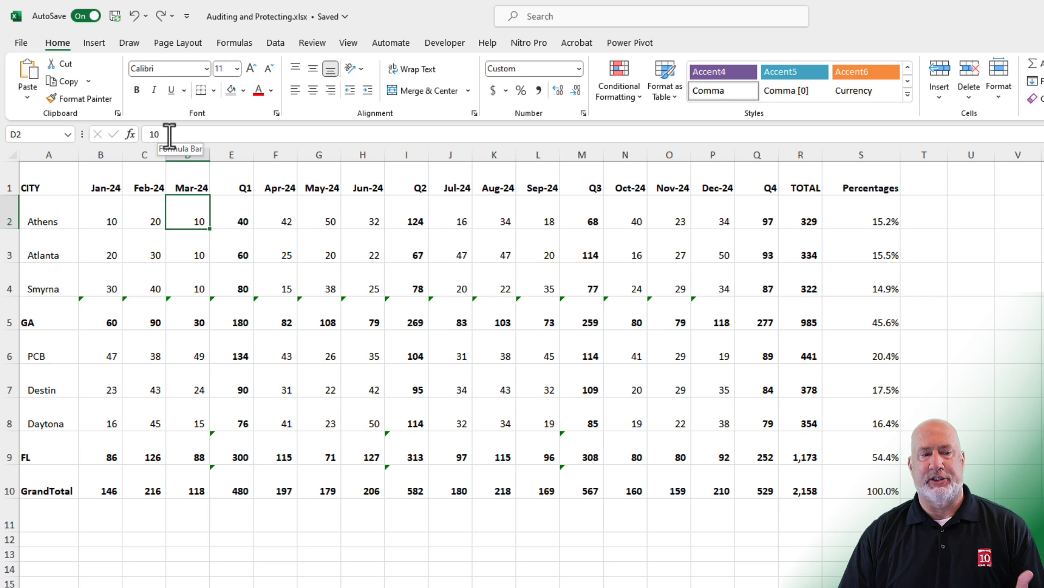
left_click(101, 490)
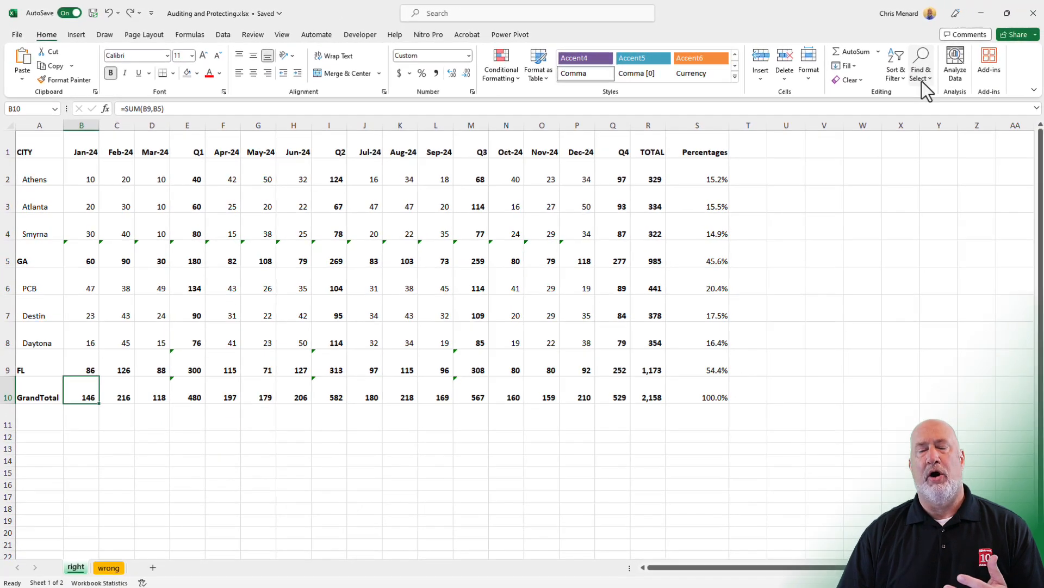
left_click(919, 64)
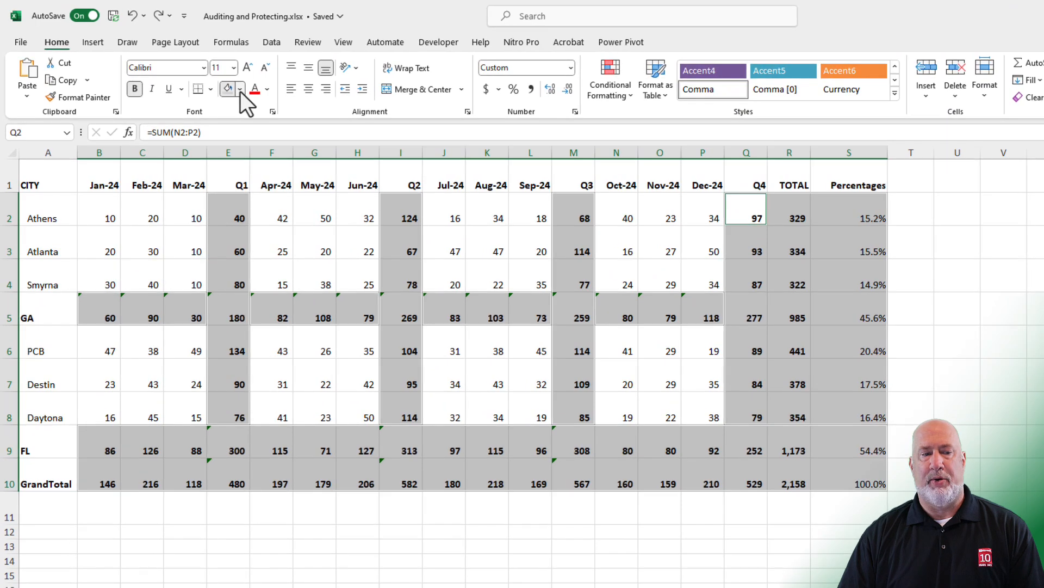
left_click(227, 88)
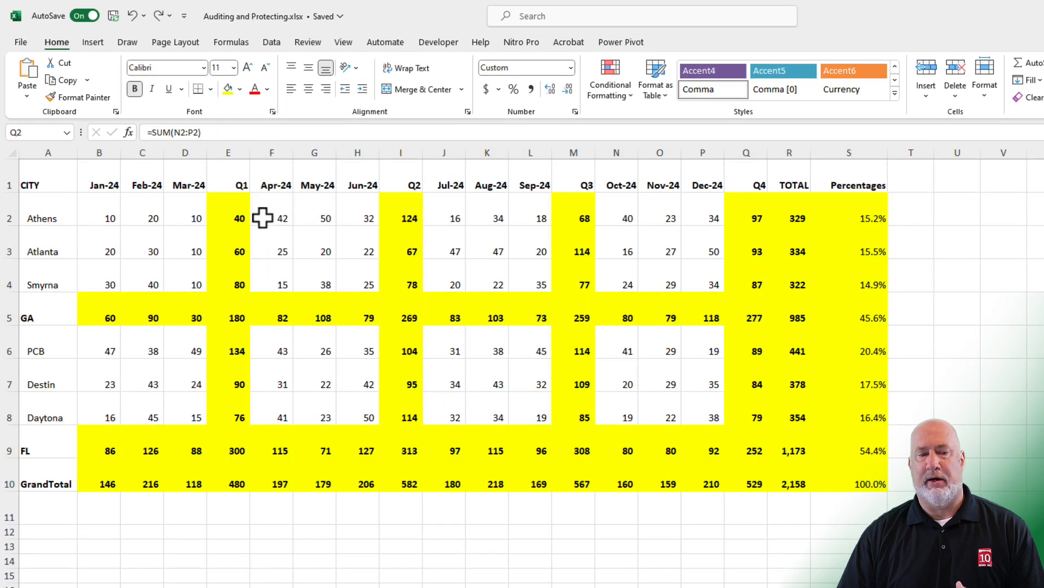
left_click(314, 217)
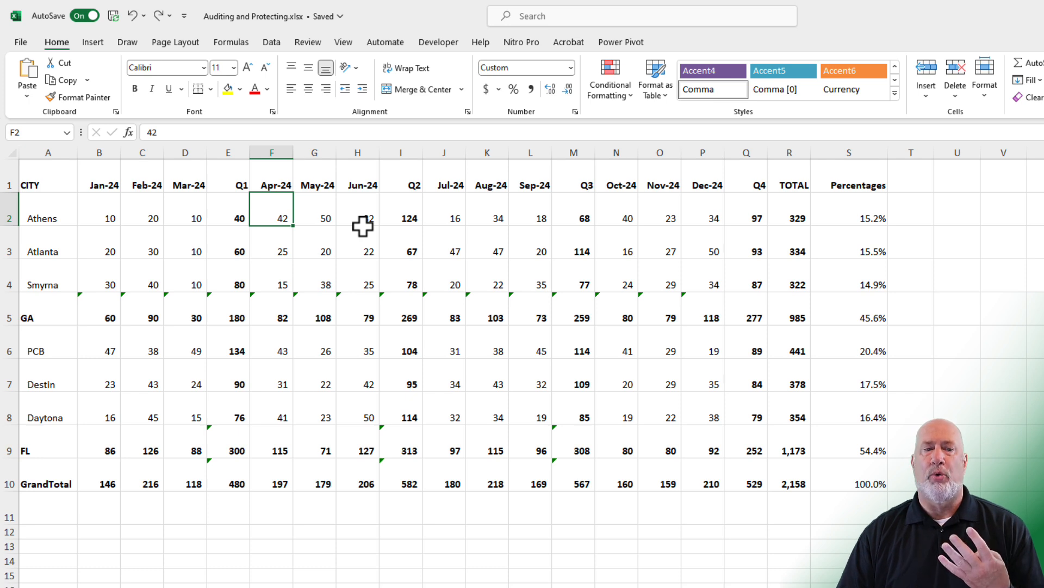
Trace precedents of the January GrandTotal in B10 two levels back to the subtotals and city values.
left_click(231, 41)
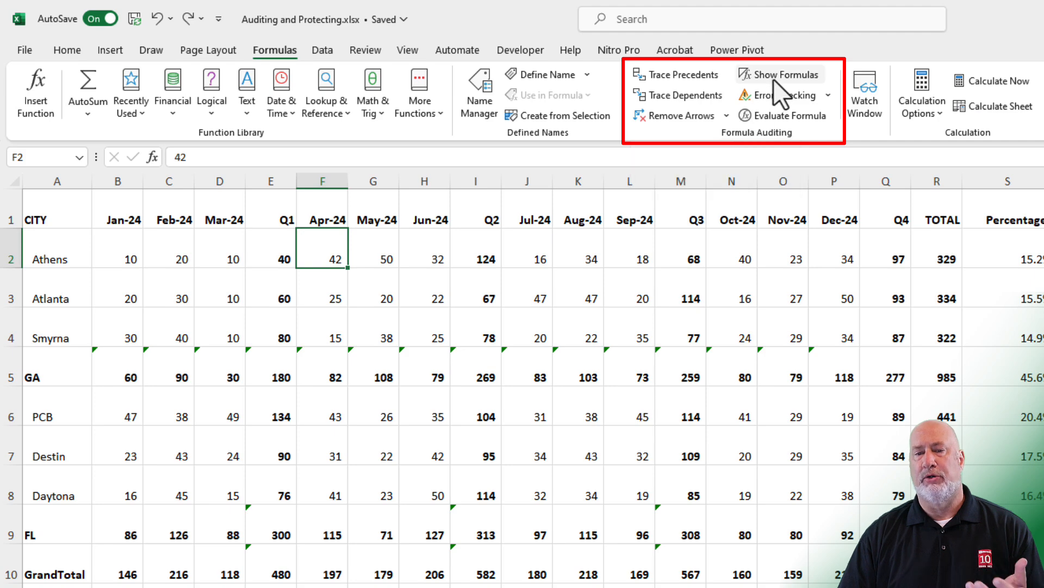
mouse_move(779, 74)
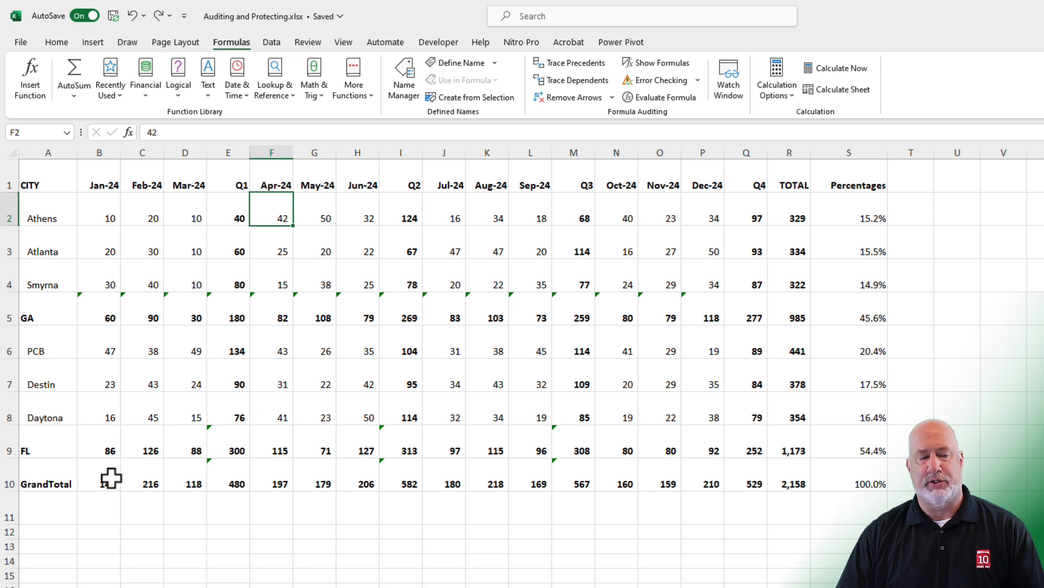
left_click(99, 475)
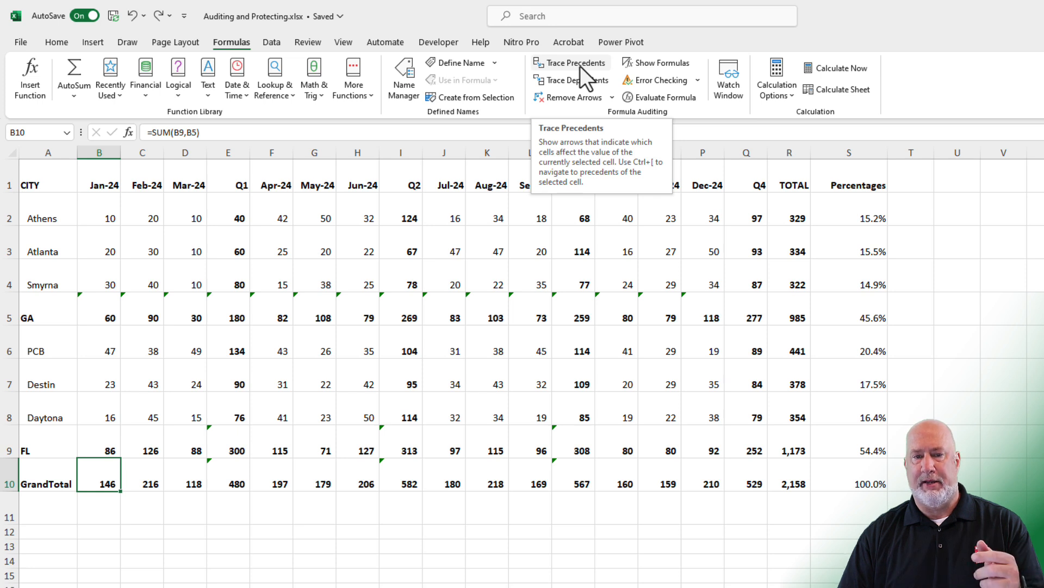
left_click(569, 63)
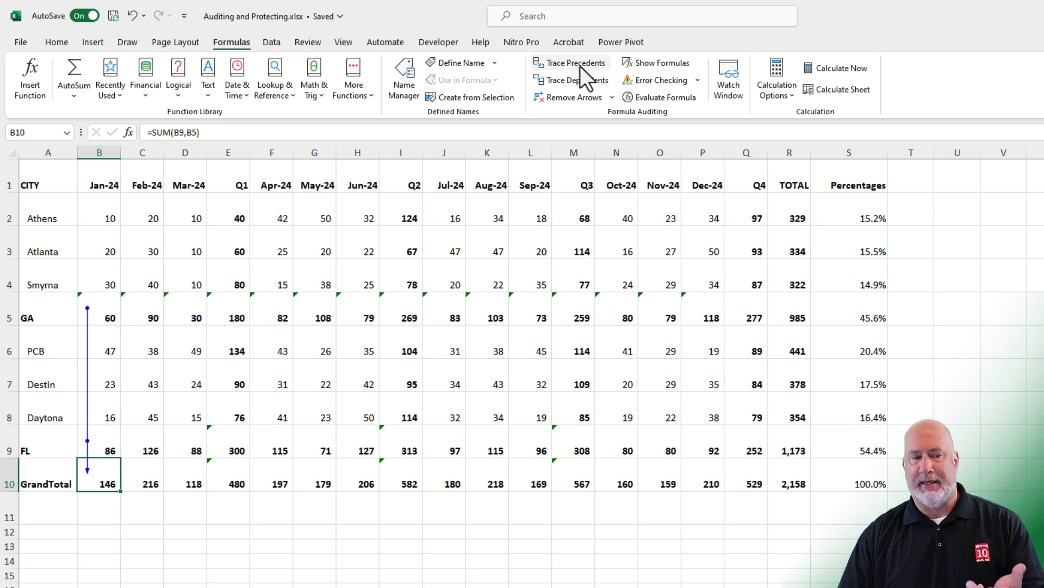
left_click(569, 63)
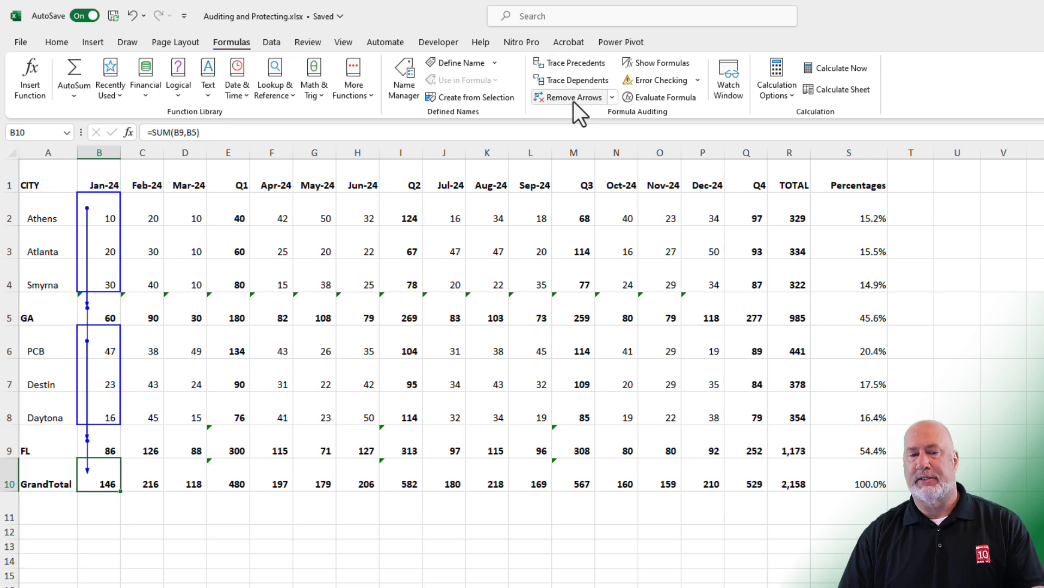
mouse_move(568, 97)
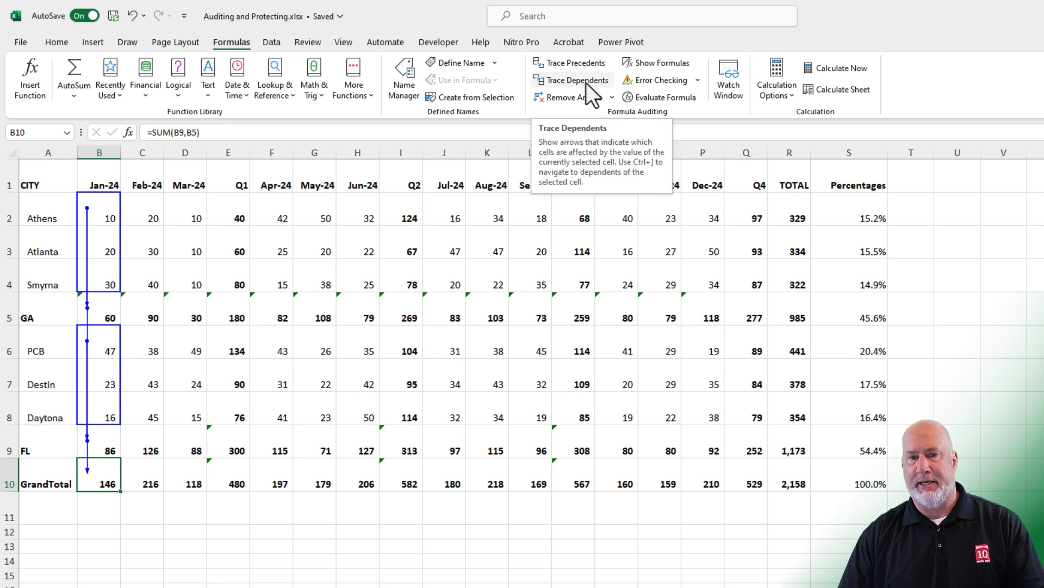
Trace B10's dependents two levels along row 10, then remove all tracer arrows.
left_click(576, 79)
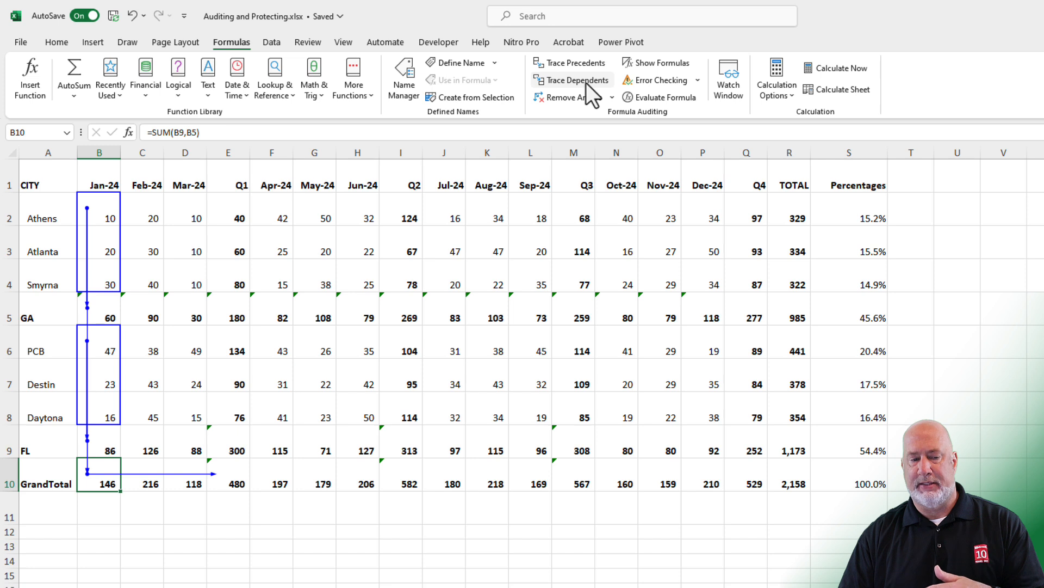
left_click(576, 80)
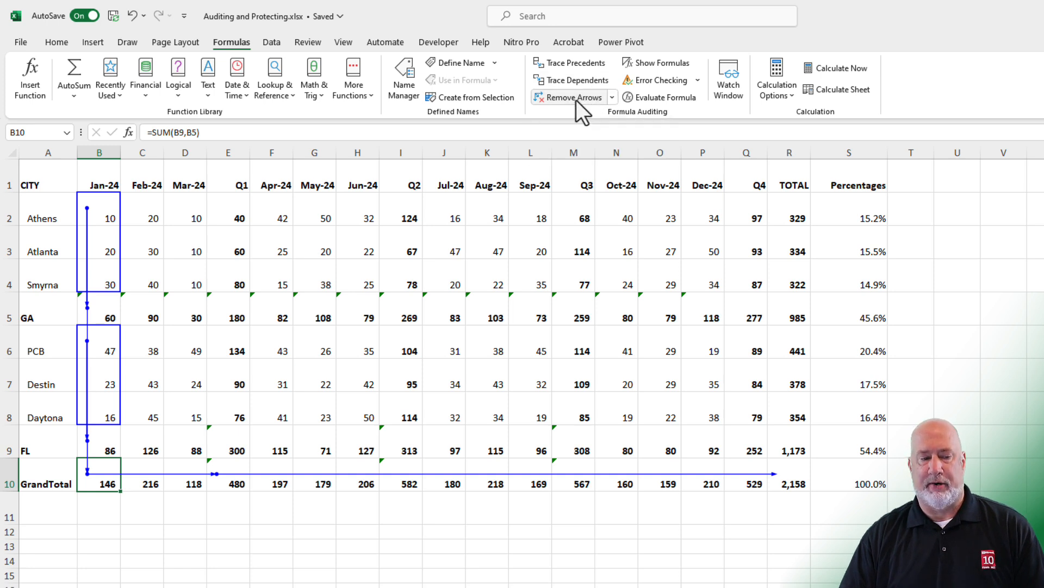
left_click(570, 97)
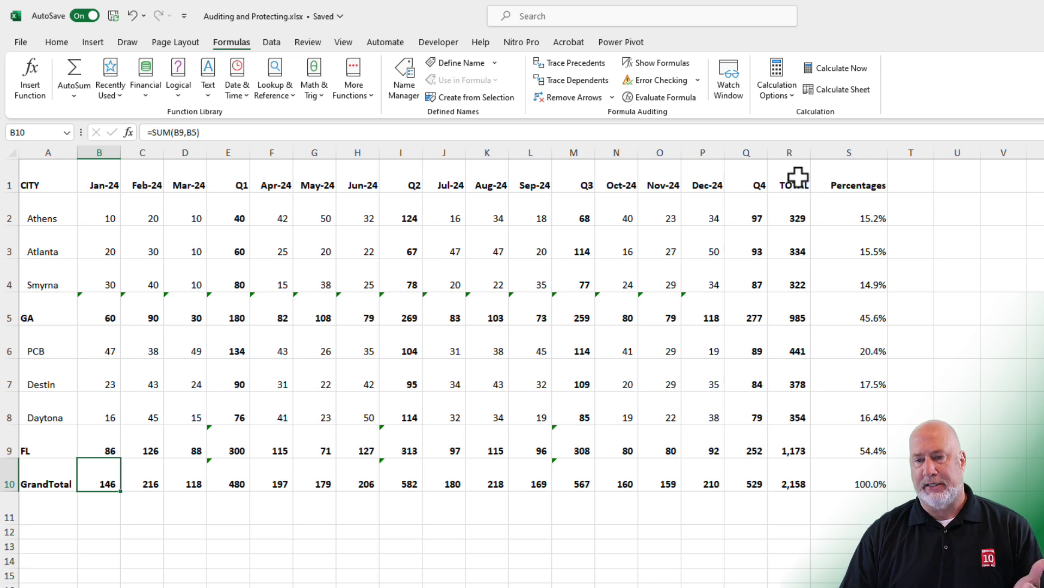
mouse_move(793, 254)
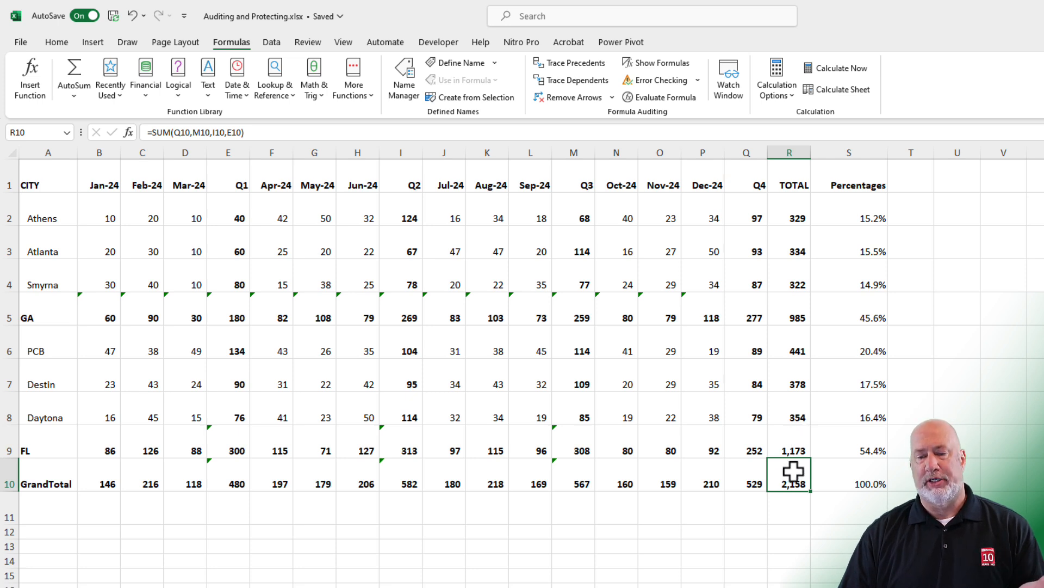
mouse_move(663, 192)
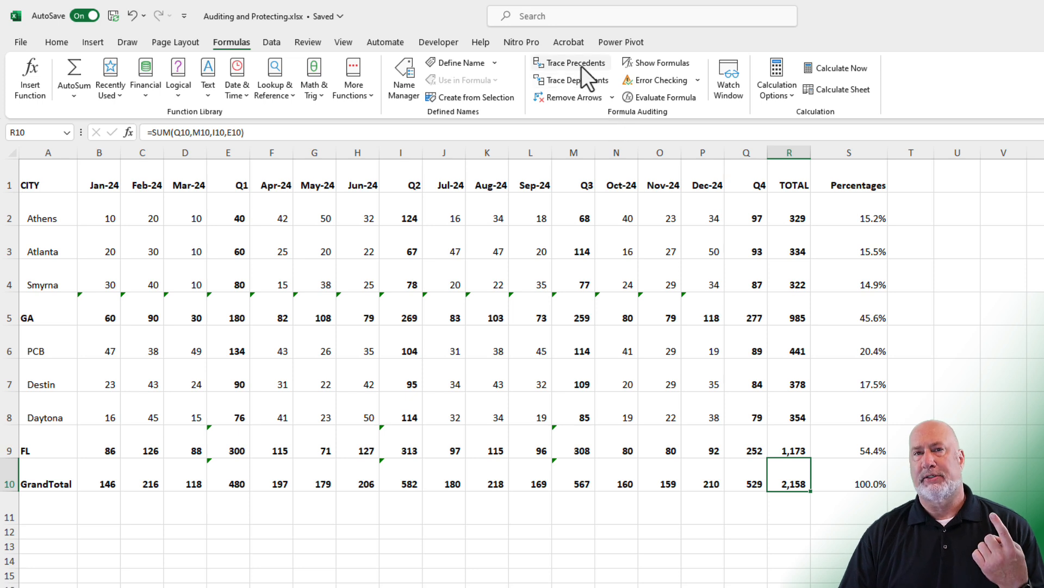
Trace R10's precedents four levels back through quarterly sums and subtotals to the monthly city values.
left_click(569, 63)
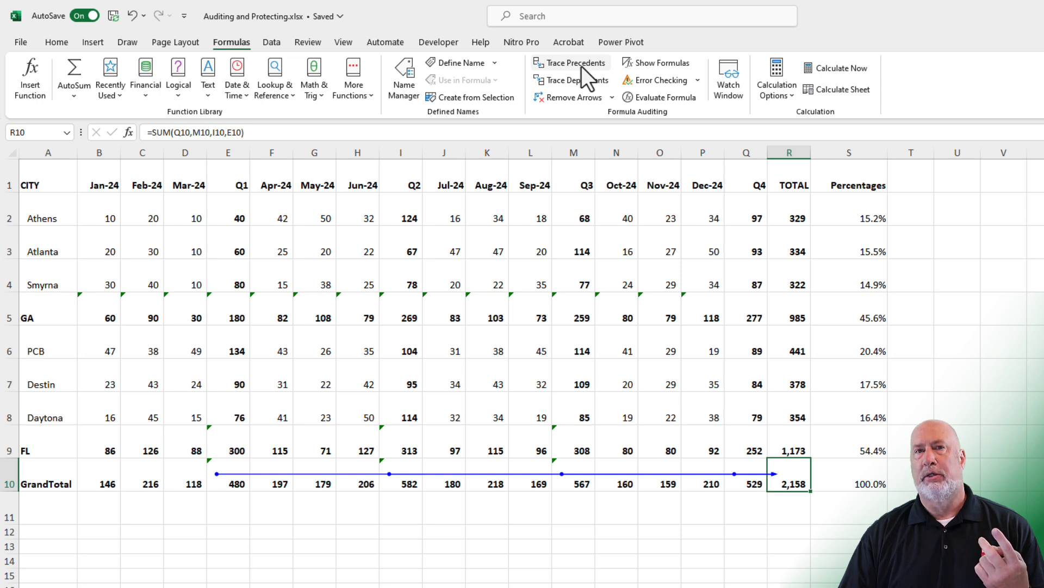
left_click(569, 63)
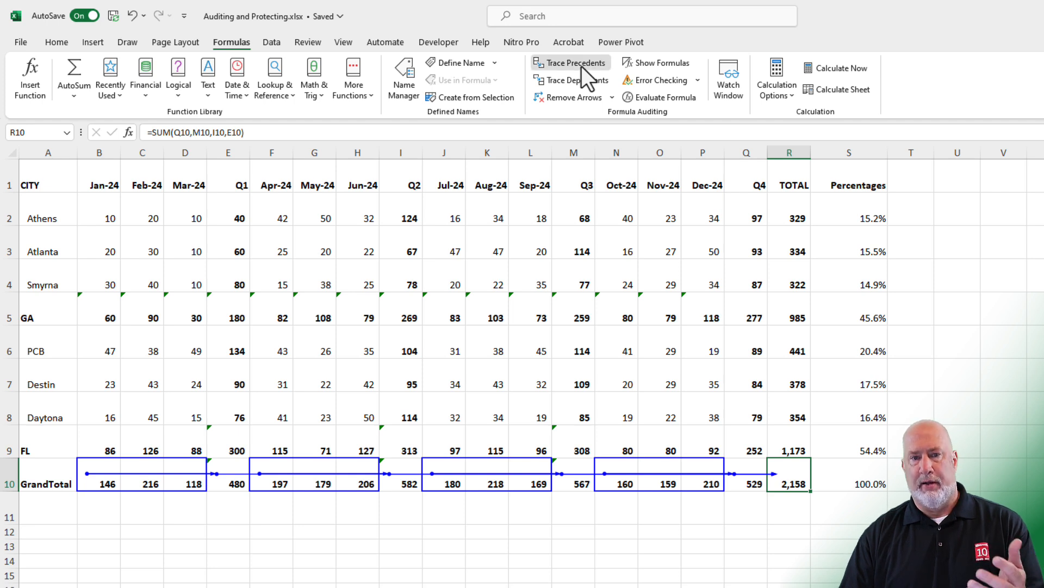
left_click(569, 63)
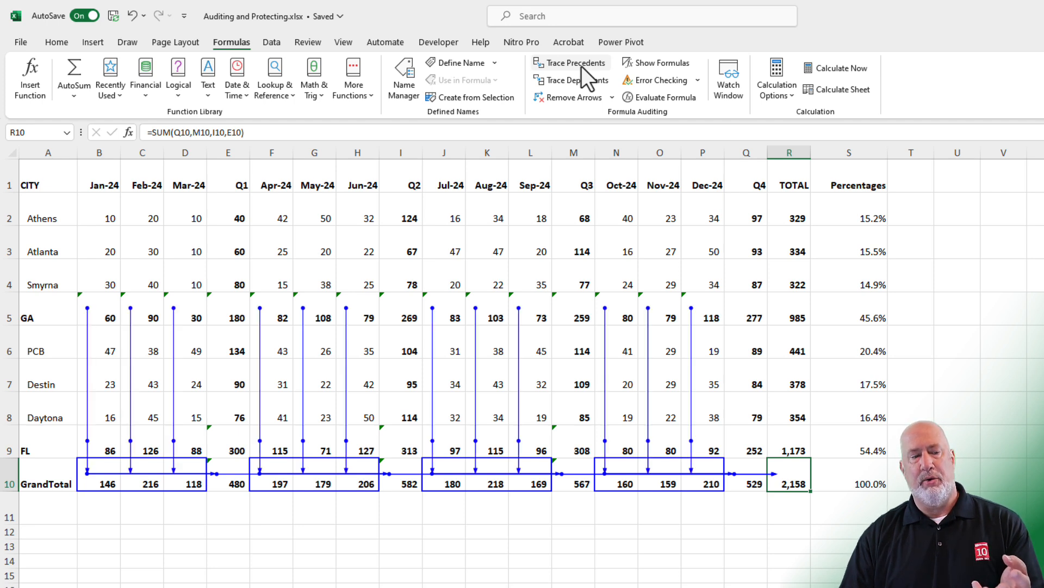
left_click(569, 63)
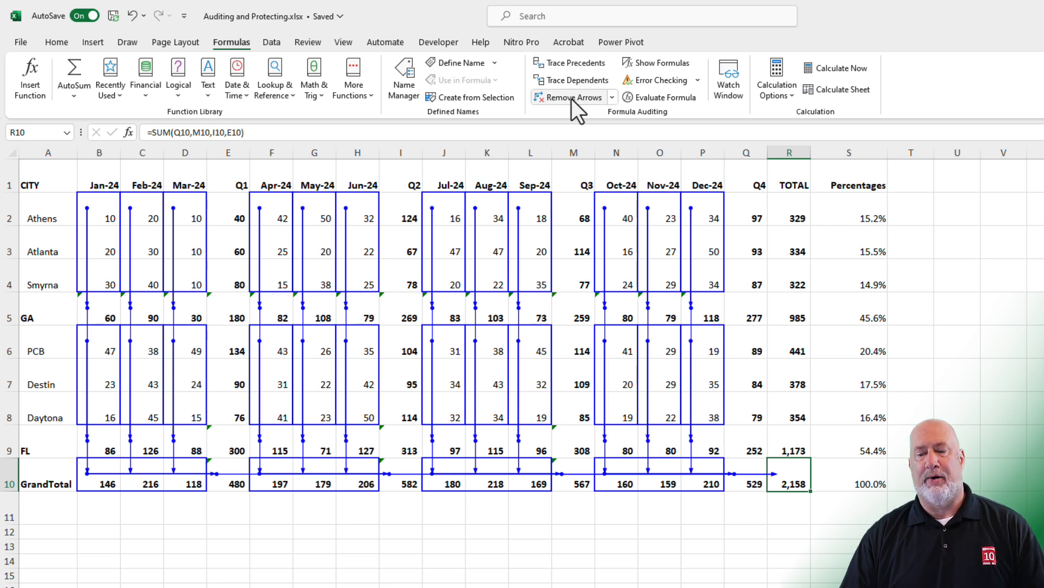
Trace R10's dependents into the Percentages column, read =R2/$R$10 in S2, and clear the arrows.
left_click(568, 97)
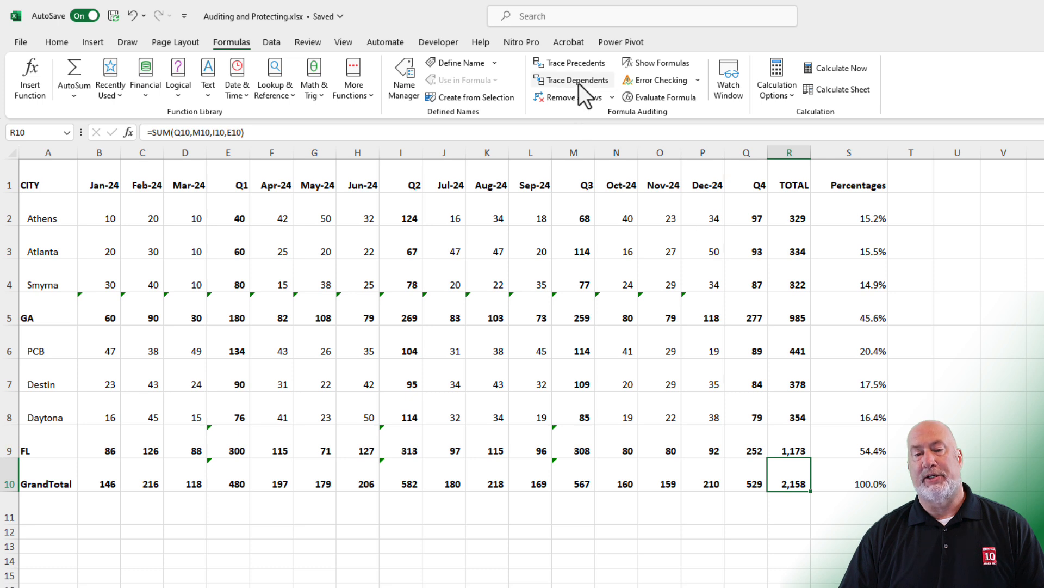
left_click(572, 79)
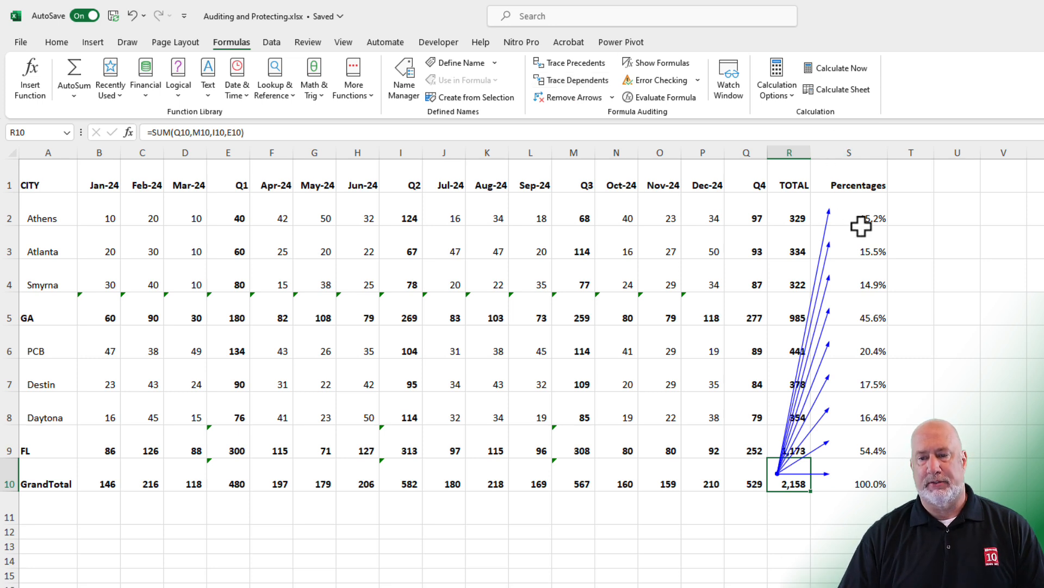
left_click(848, 218)
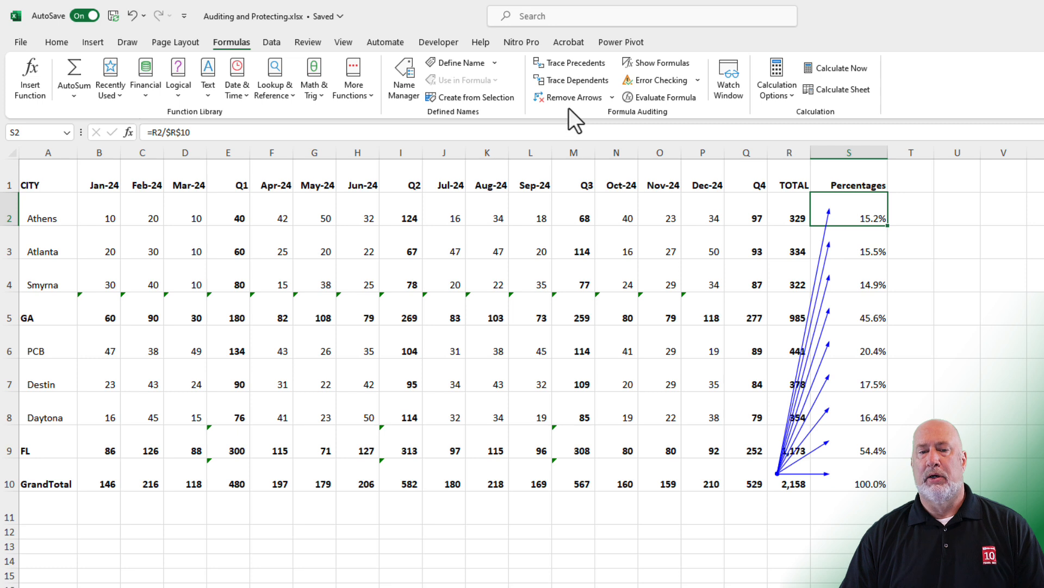
left_click(568, 97)
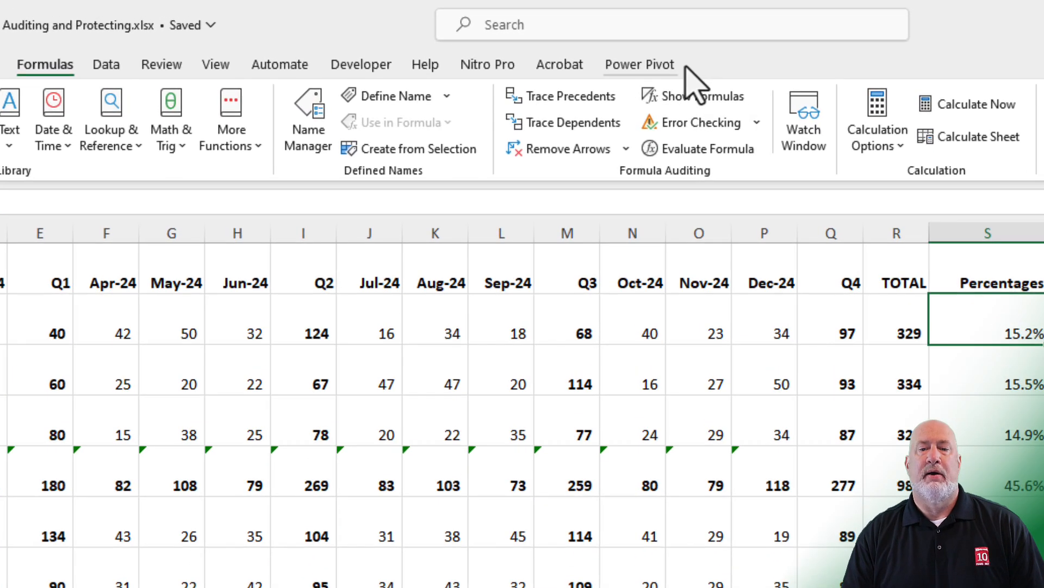
mouse_move(699, 96)
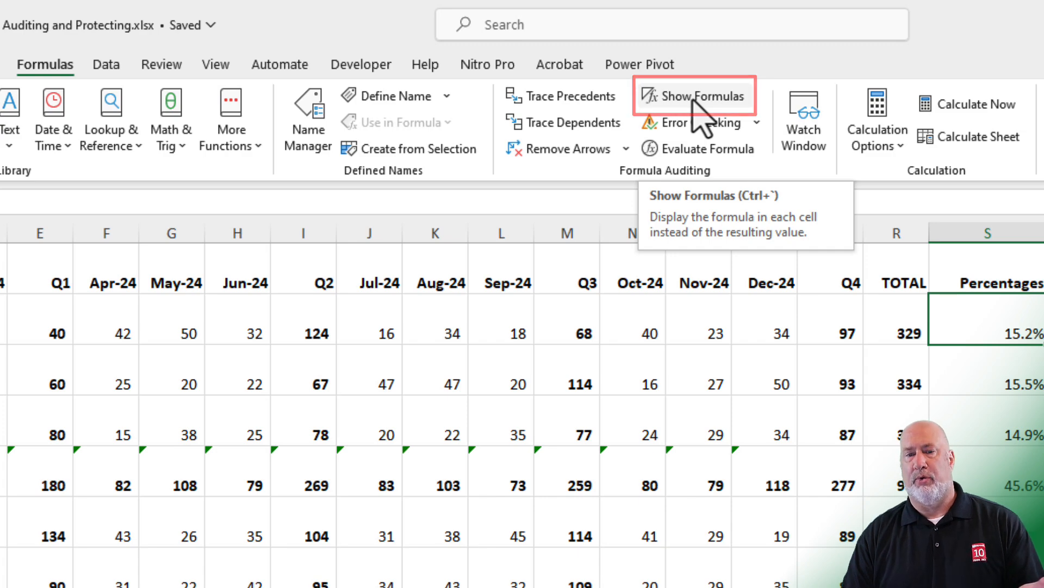
left_click(694, 96)
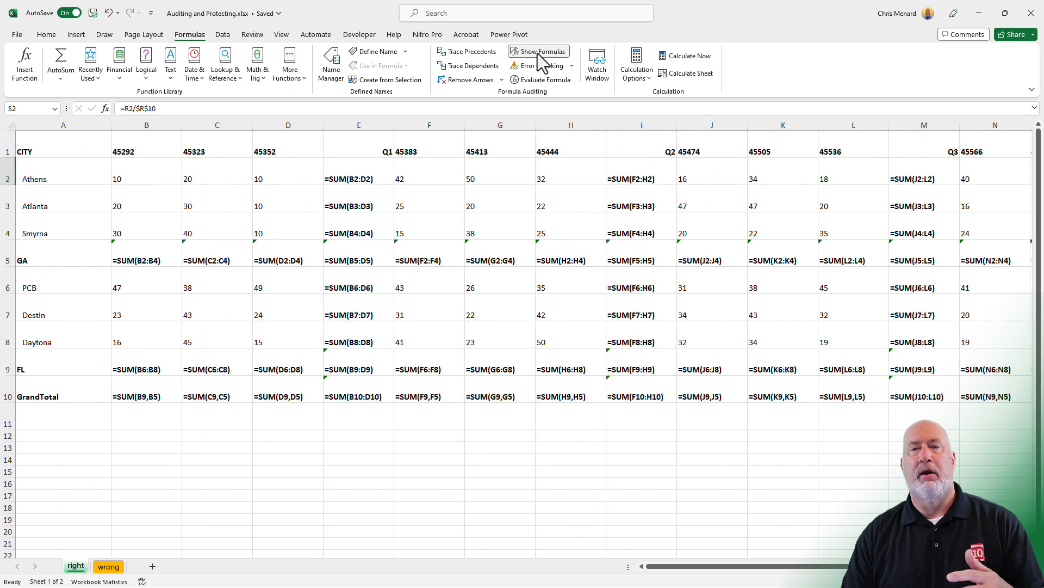
left_click(537, 51)
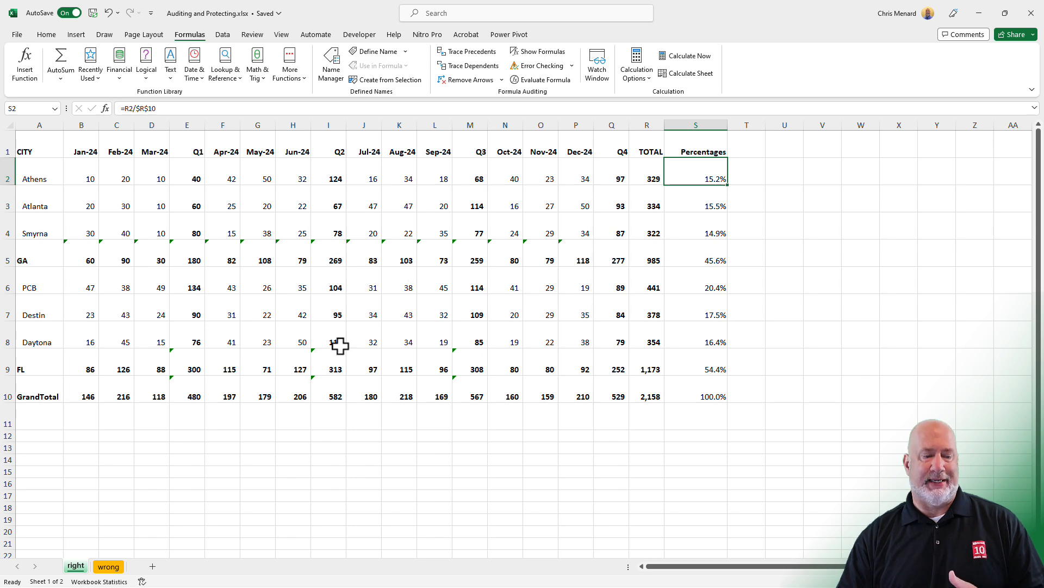
On the 'wrong' sheet, trace R10's precedents three levels back to the monthly values, then clear the arrows.
left_click(107, 566)
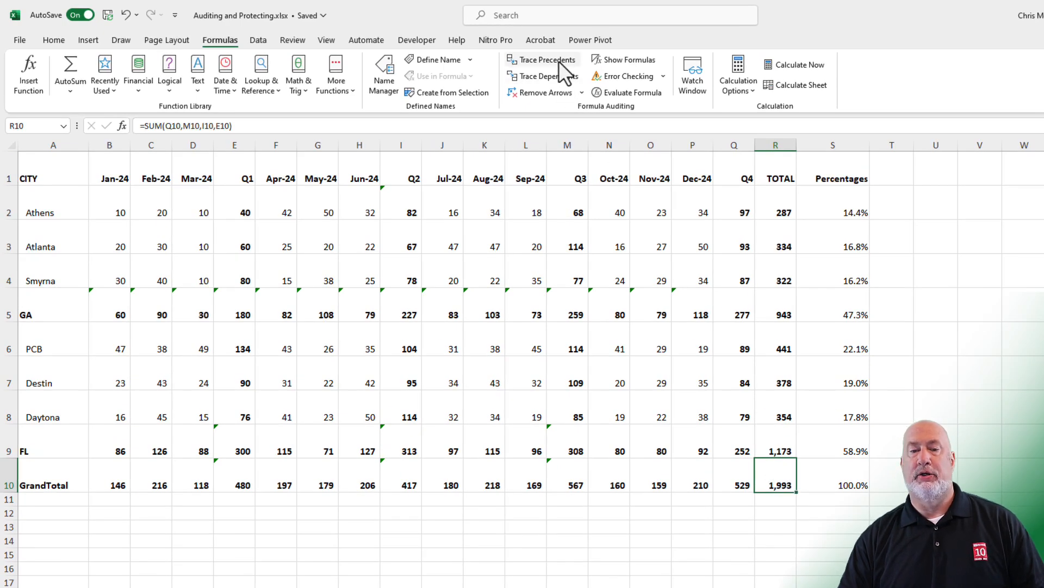
left_click(547, 59)
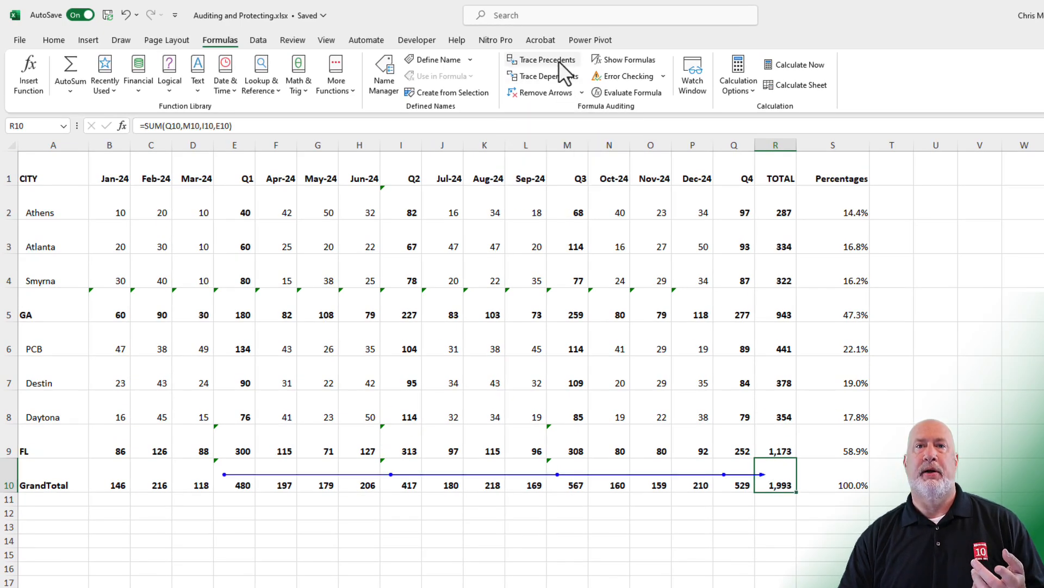
left_click(541, 58)
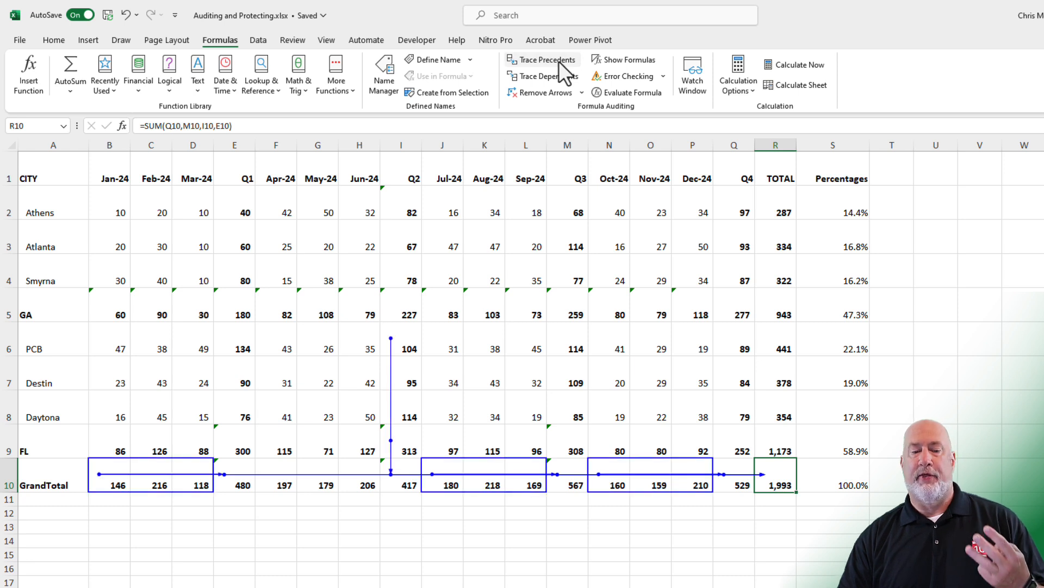
left_click(541, 59)
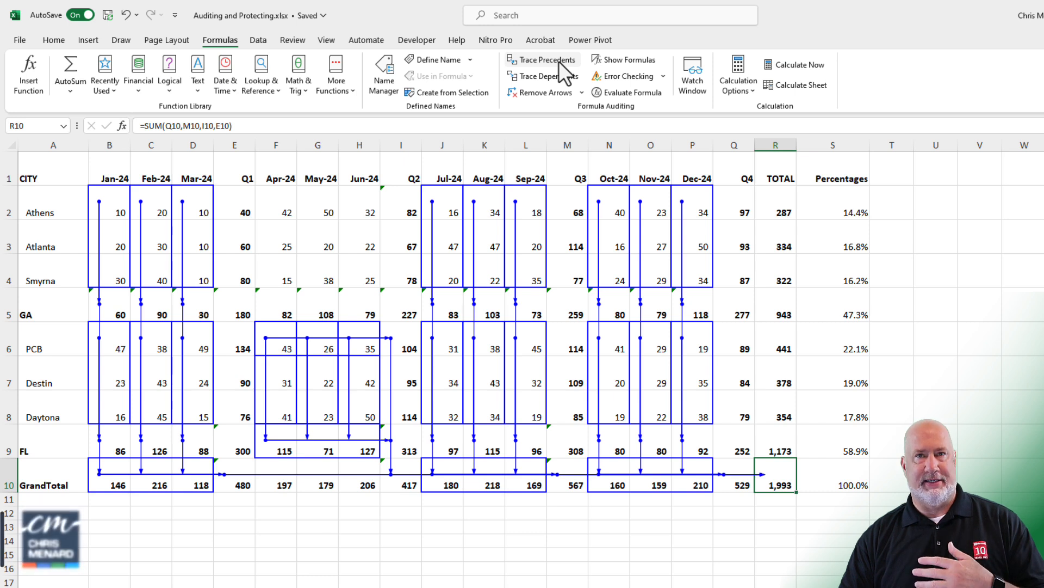
left_click(540, 91)
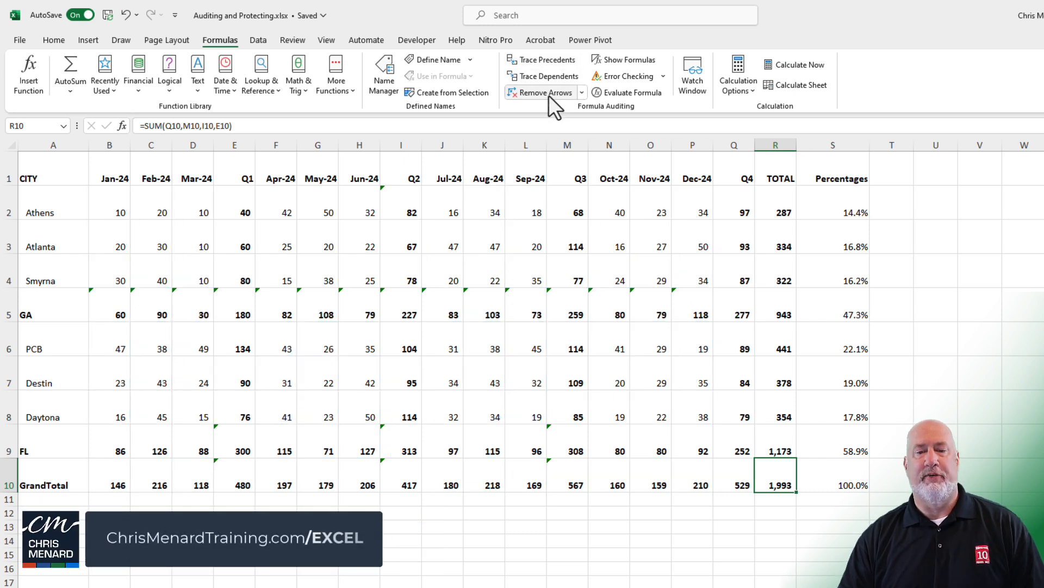